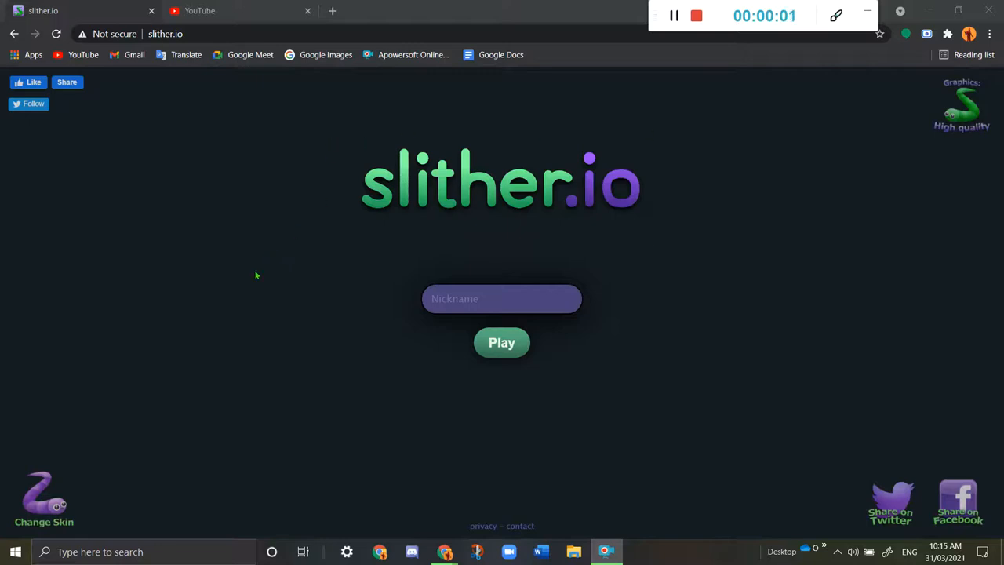
mouse_move(251, 290)
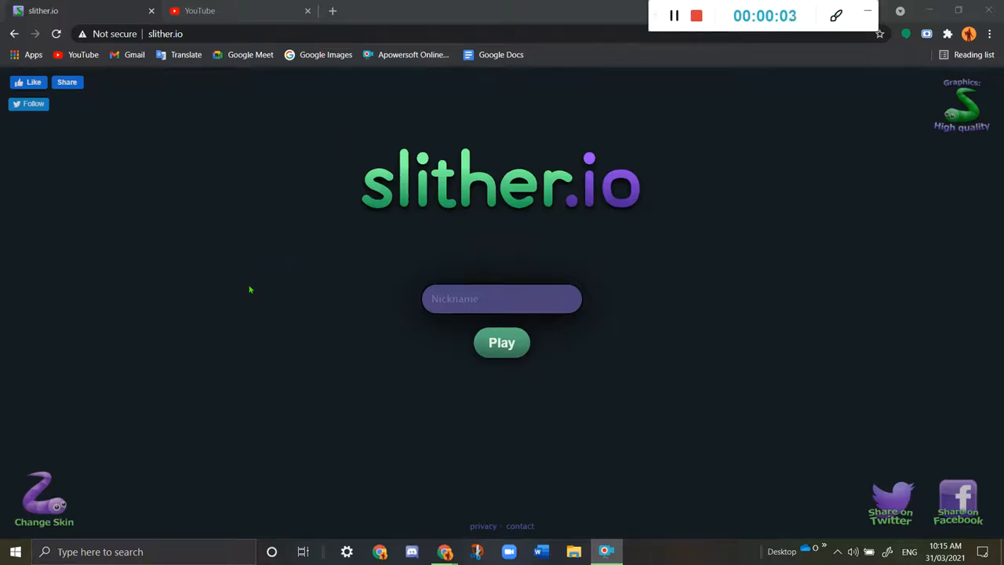
Enter 'Jayden' as the nickname on the start screen.
left_click(501, 299)
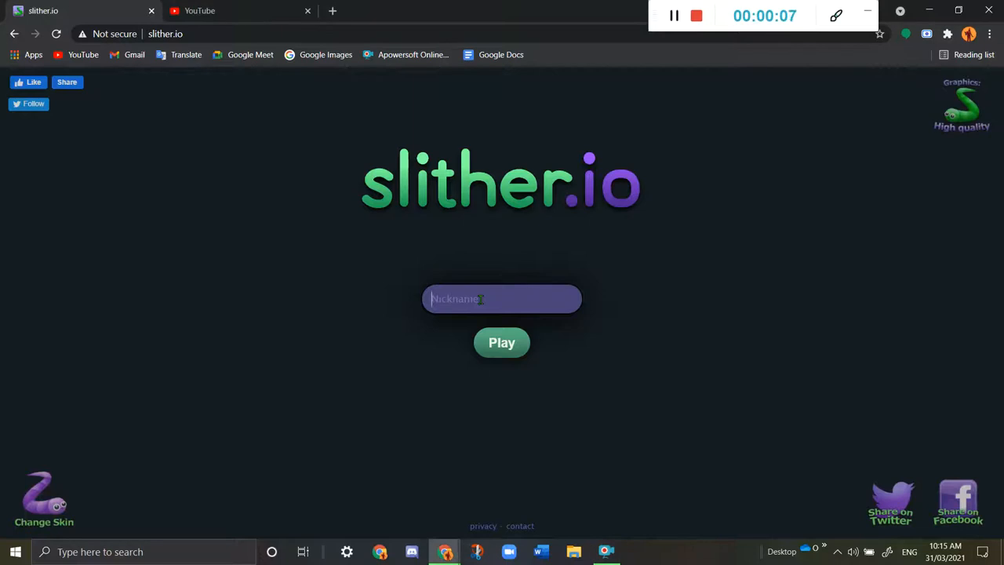
type("Jayden")
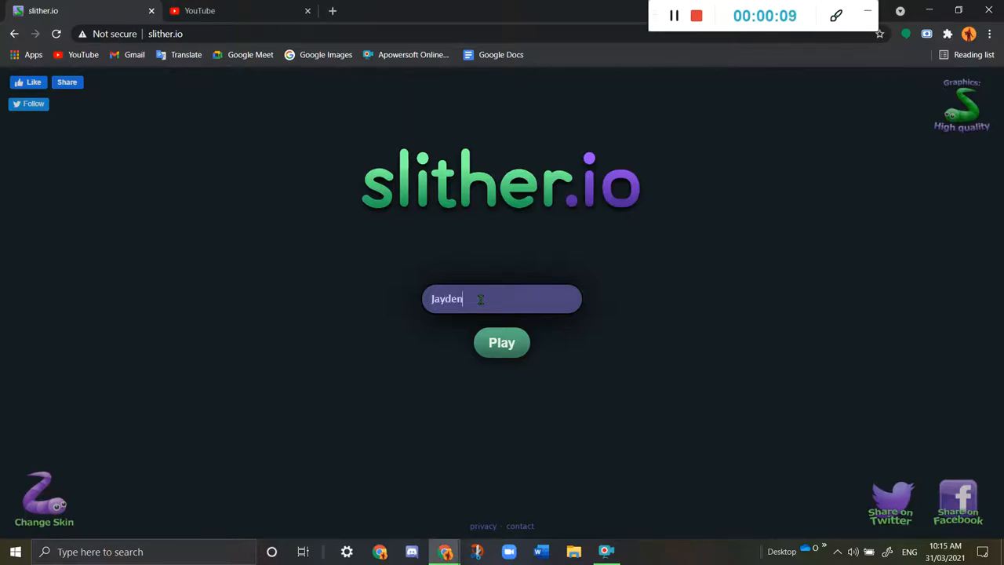
Start a round as Jayden and play until the snake dies at length 144.
left_click(501, 342)
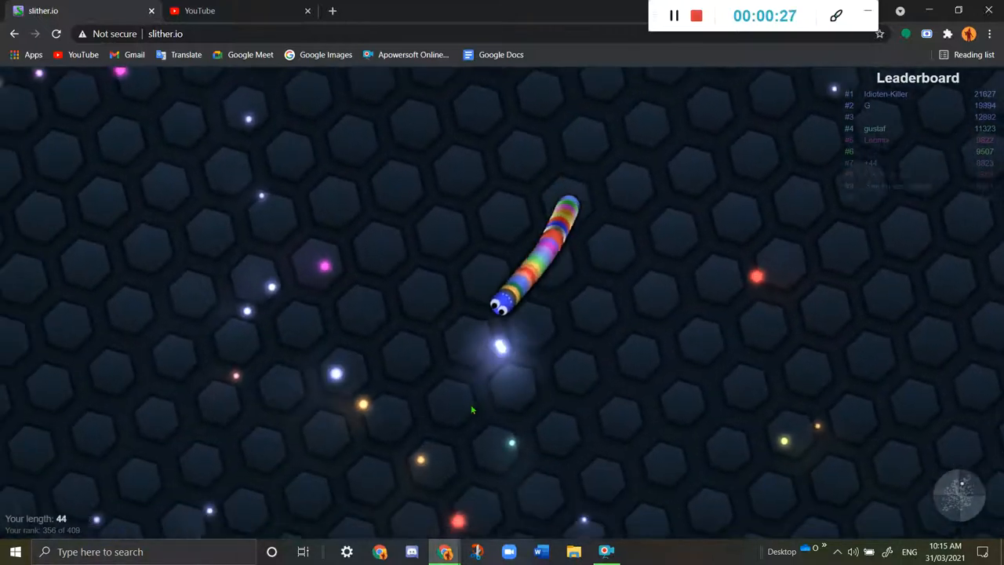
mouse_move(581, 364)
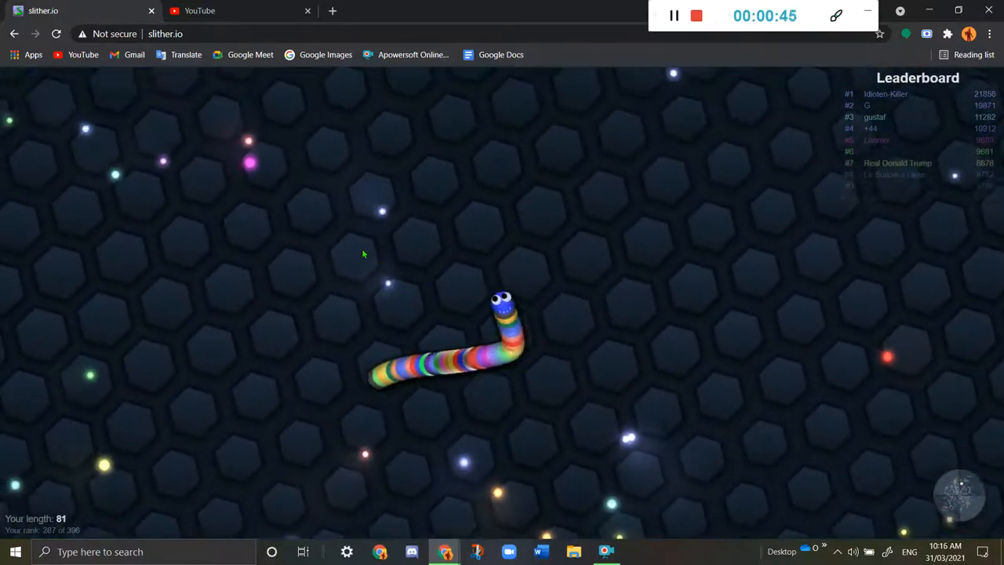
mouse_move(502, 246)
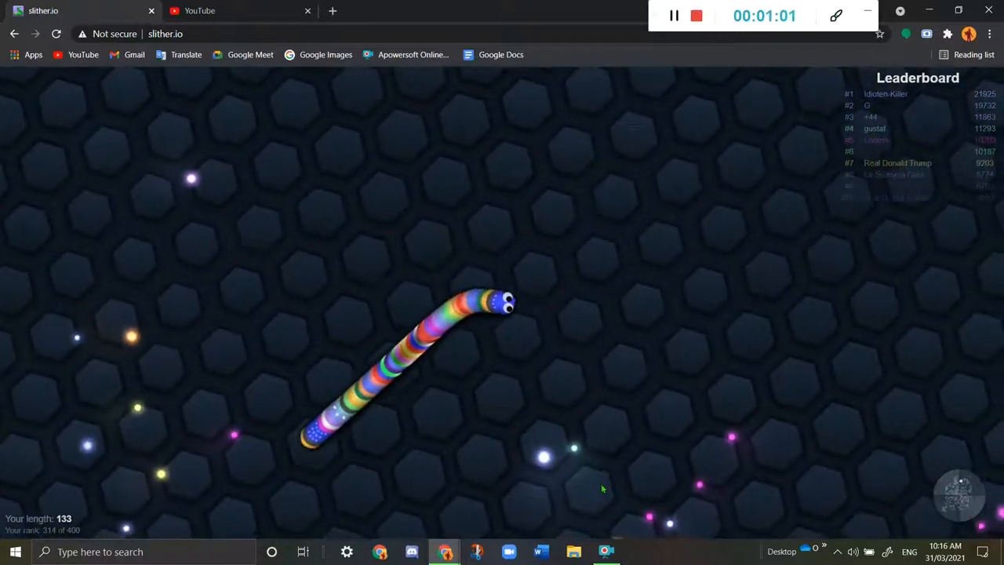
mouse_move(330, 357)
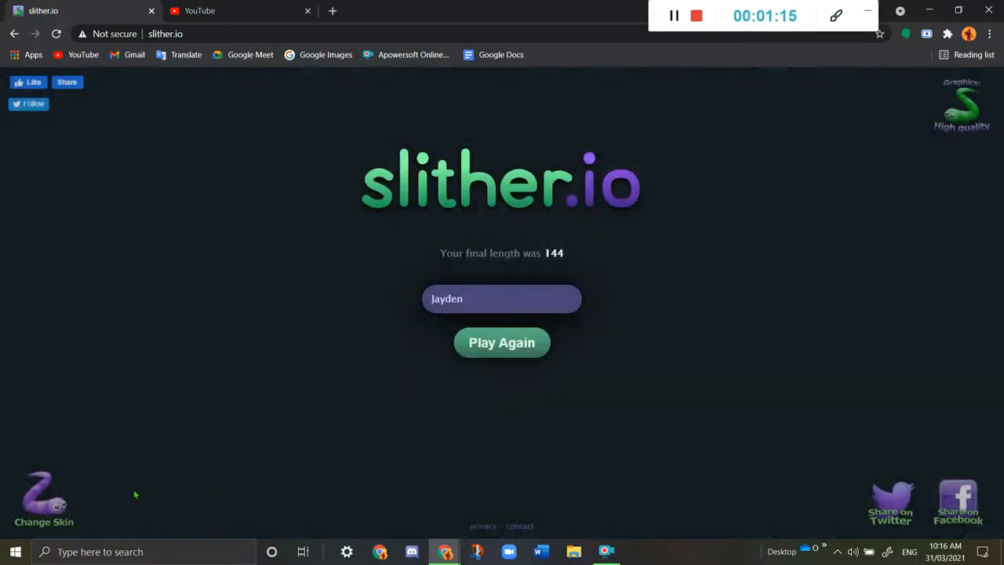
Browse four skins forward to the rainbow-striped design and save it.
left_click(44, 502)
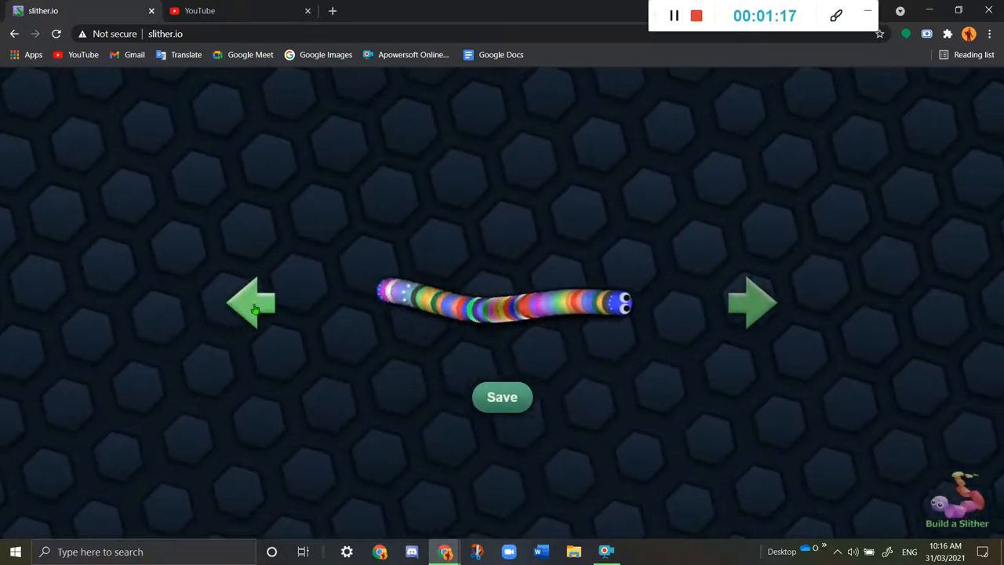
left_click(751, 304)
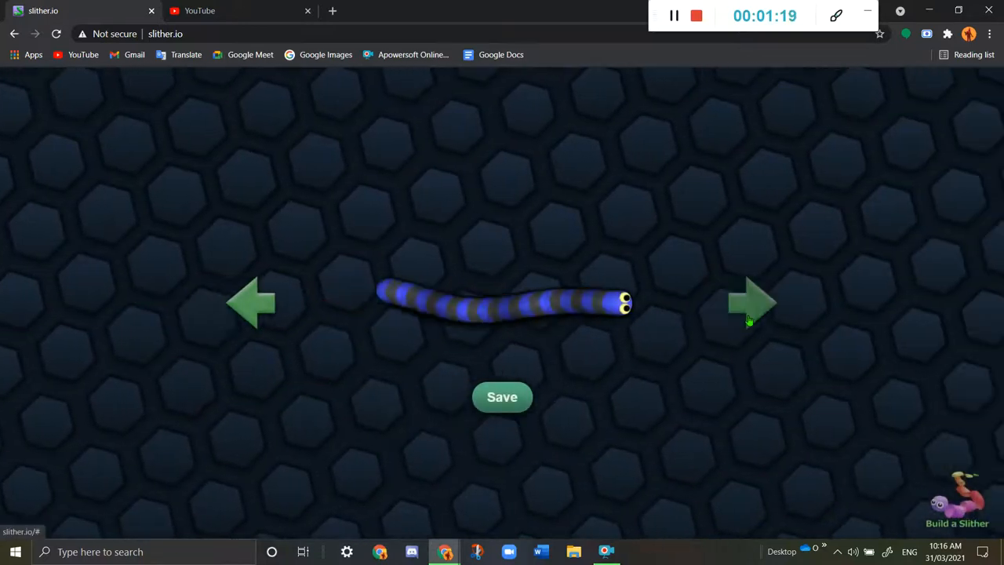
left_click(751, 303)
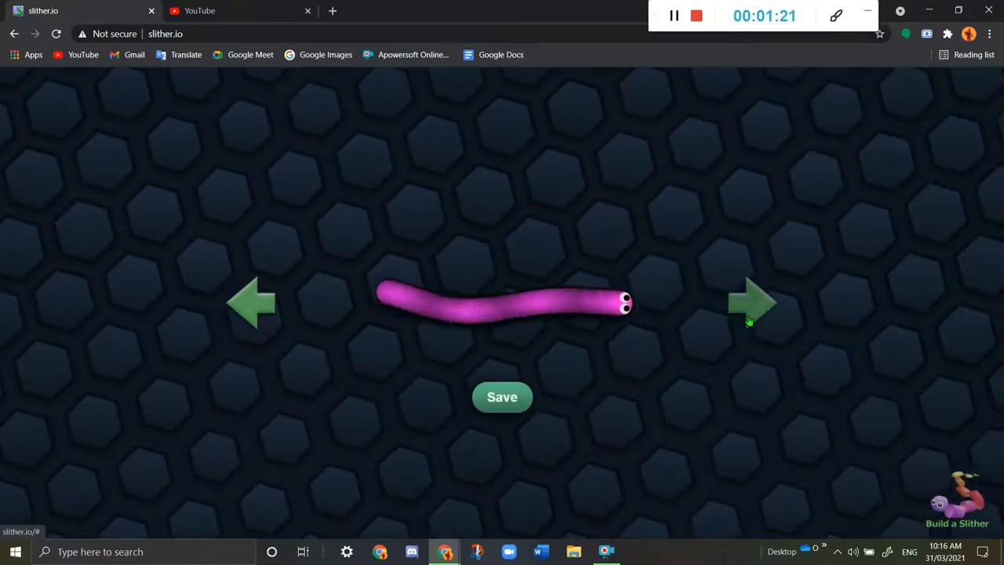
left_click(753, 302)
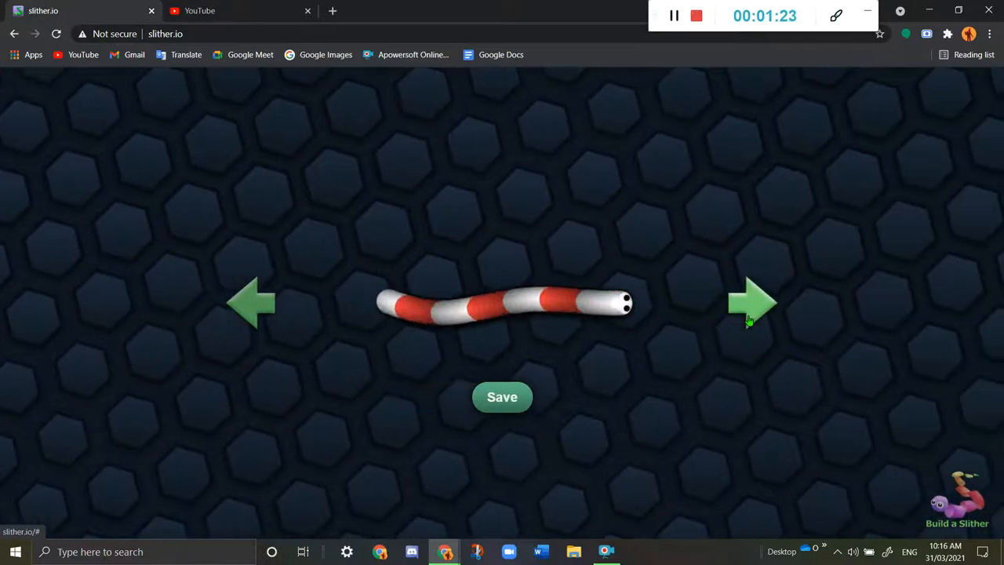
left_click(751, 303)
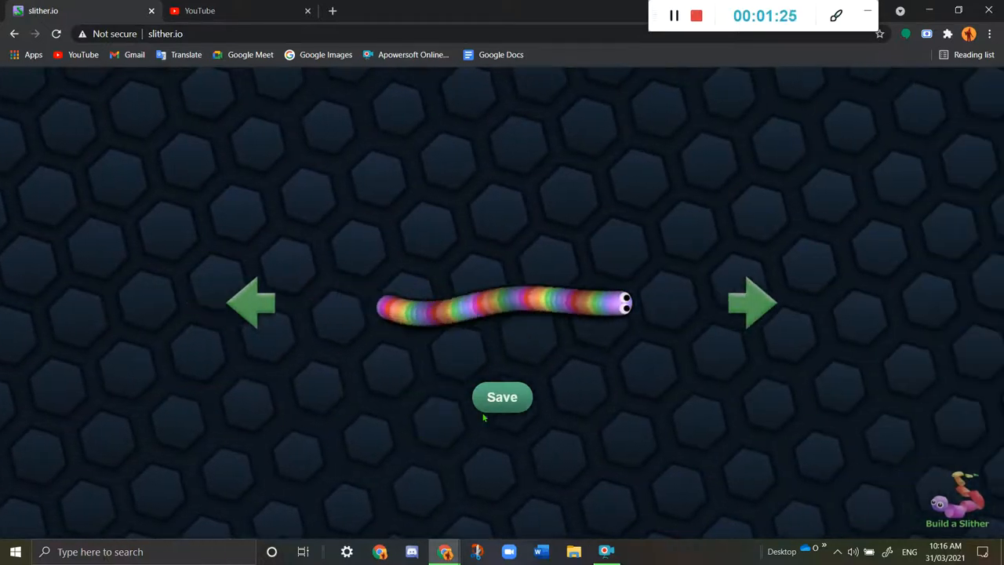
left_click(502, 396)
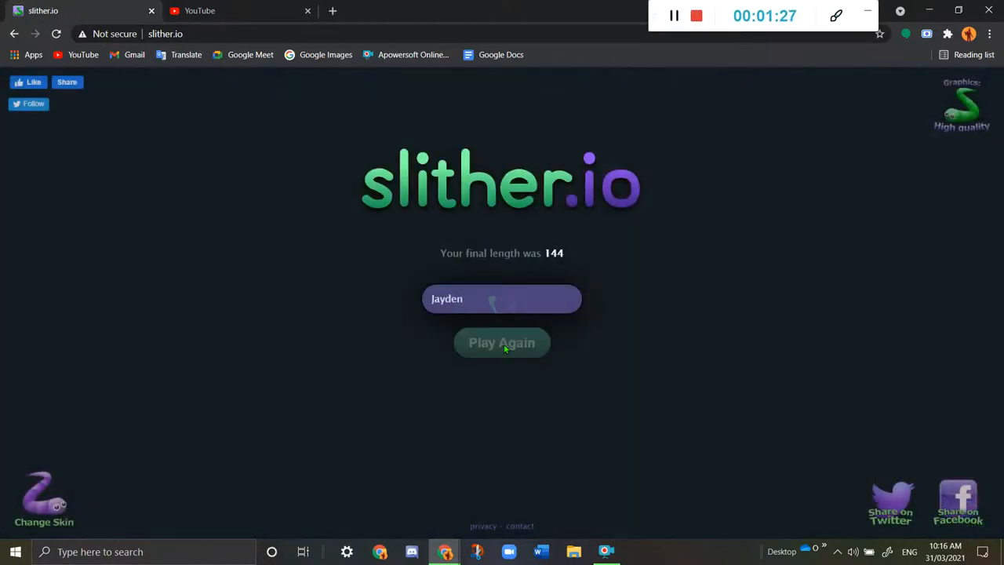
Play again with the rainbow snake until the round ends at length 130.
left_click(502, 342)
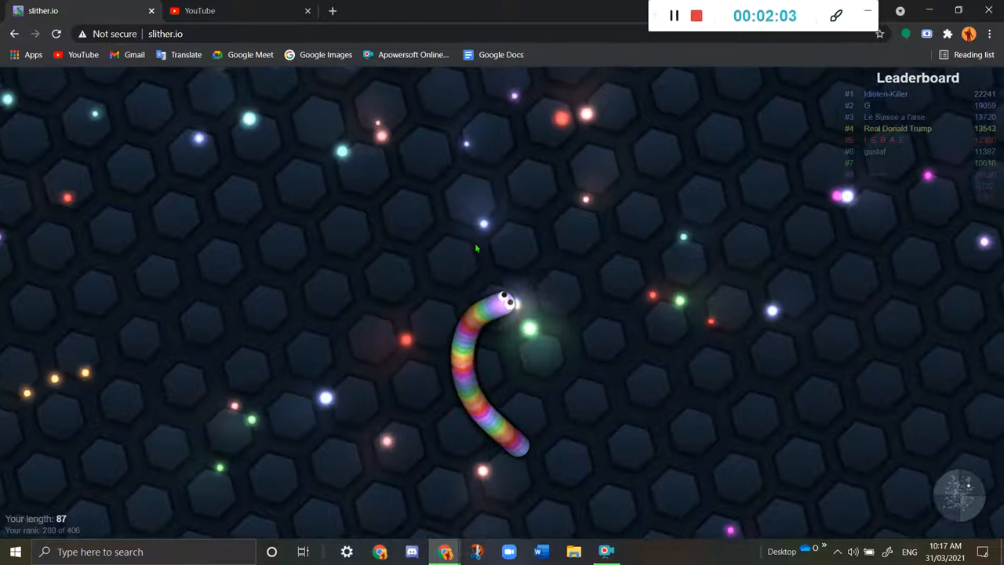
mouse_move(387, 341)
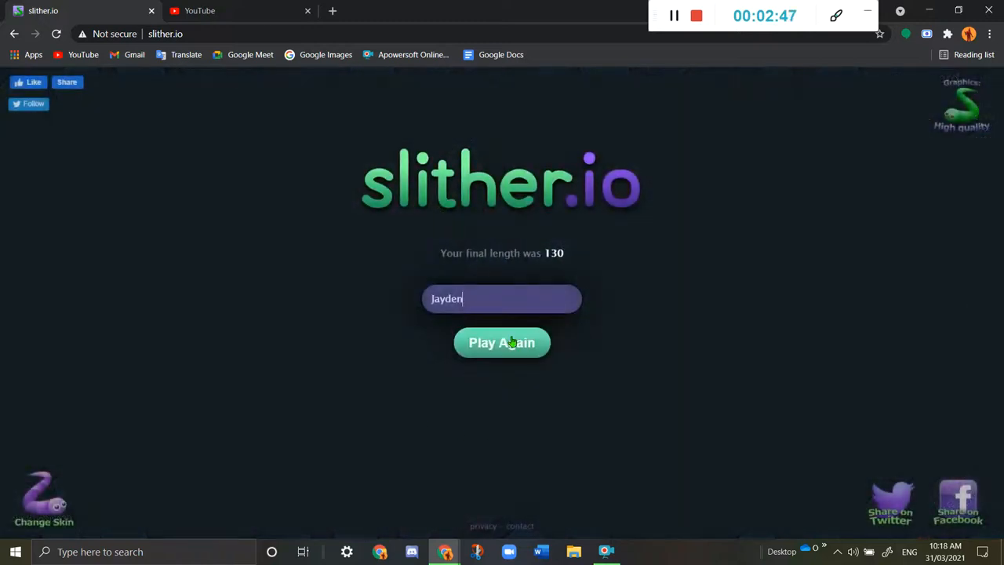
Start a fresh round and grow the rainbow snake to length 42.
left_click(501, 343)
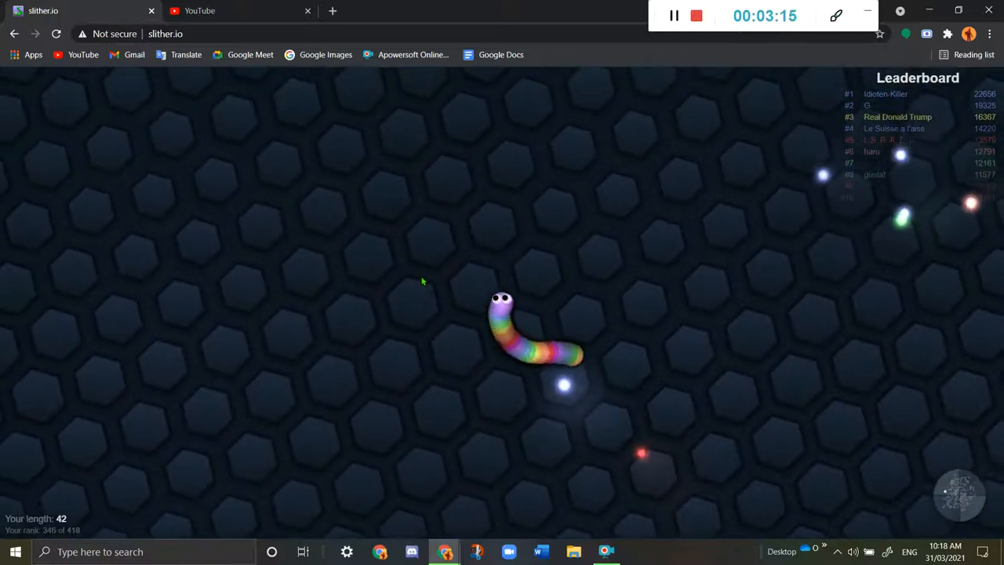
mouse_move(234, 281)
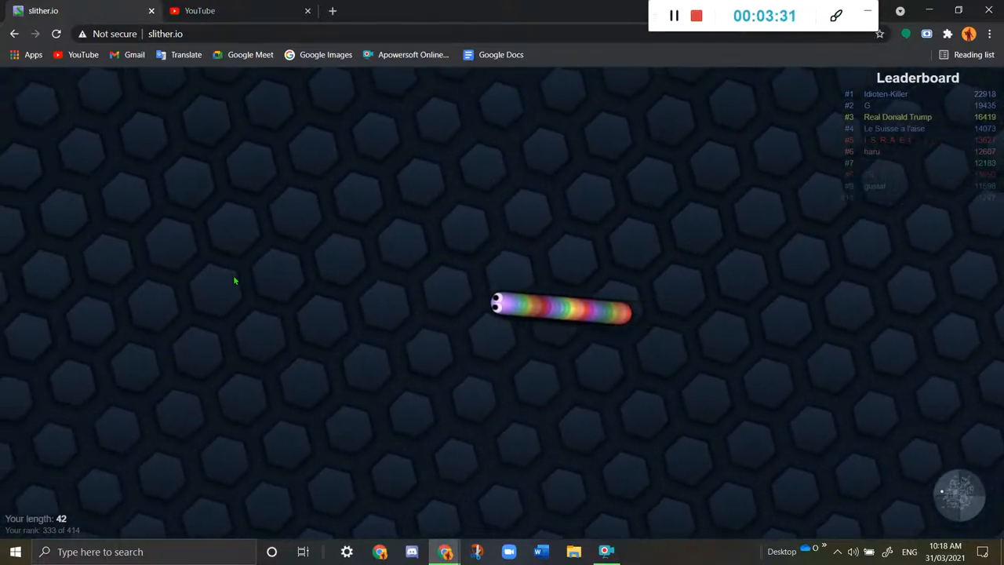
mouse_move(596, 192)
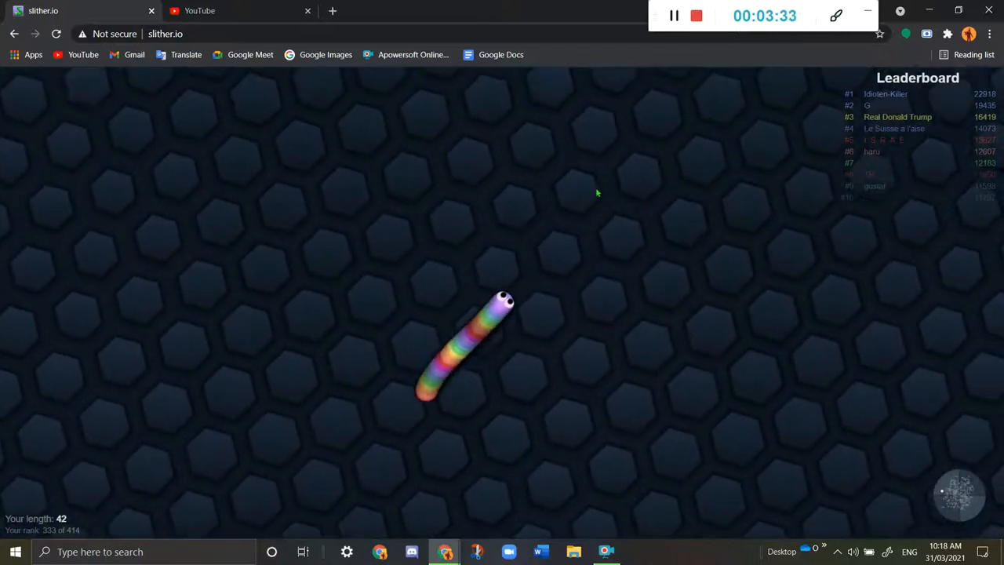